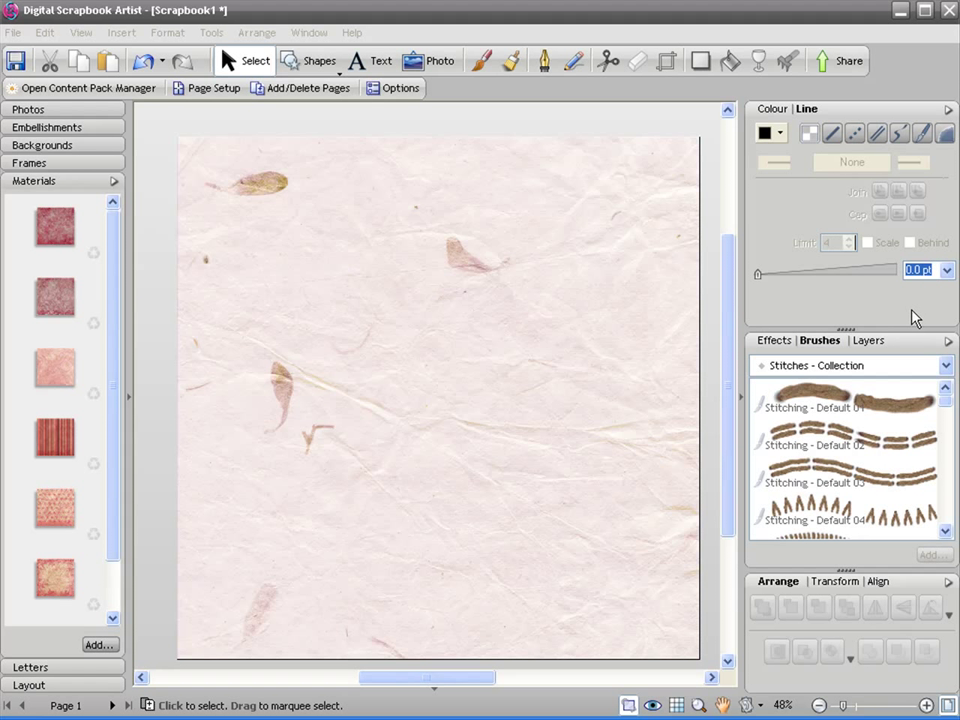
mouse_move(220, 276)
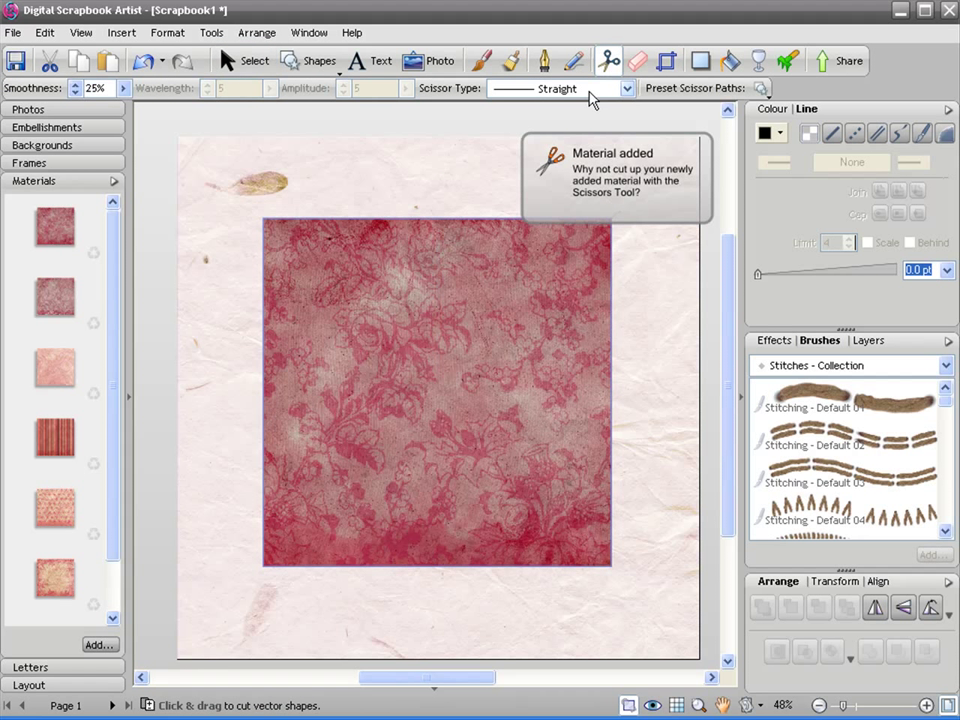
Set the Scissor Type to the Bump scalloped edge for cutting the floral material
left_click(628, 88)
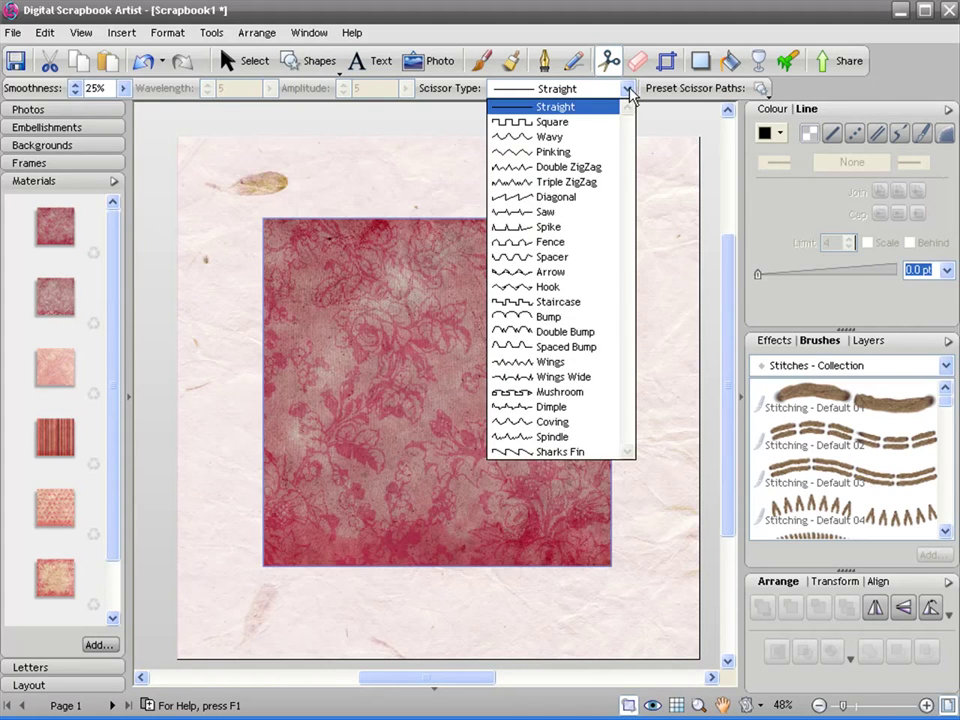
mouse_move(548, 316)
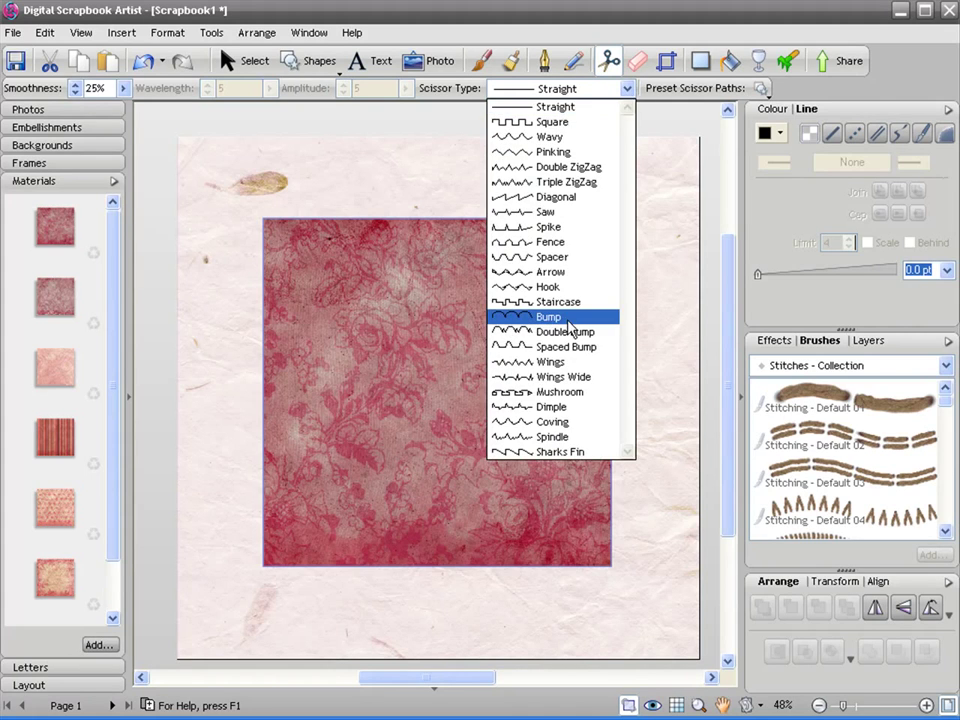
left_click(548, 316)
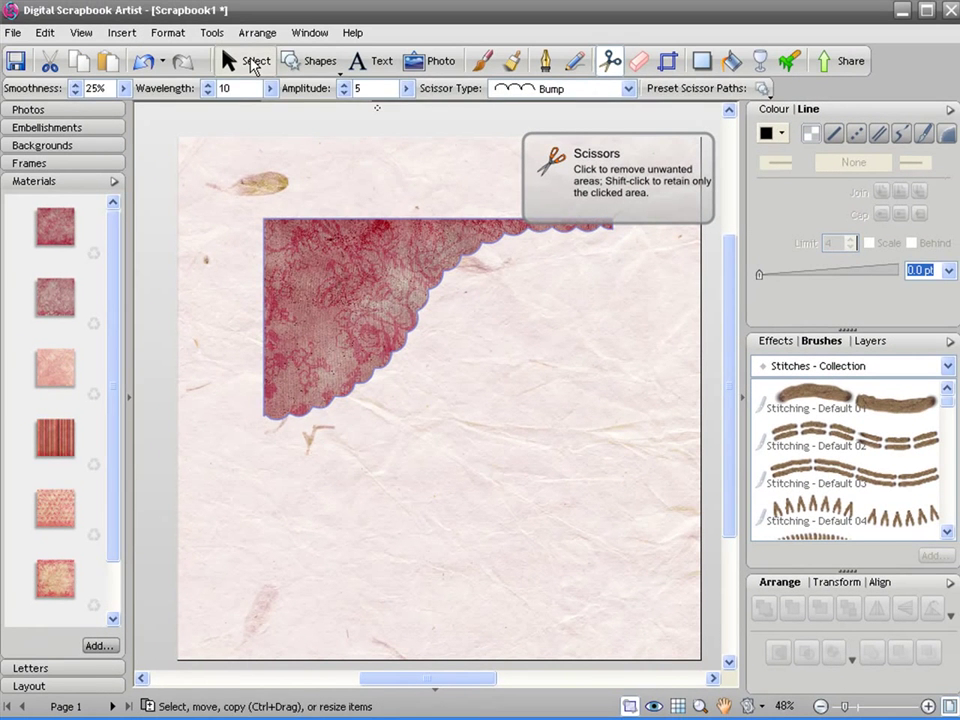
left_click(246, 60)
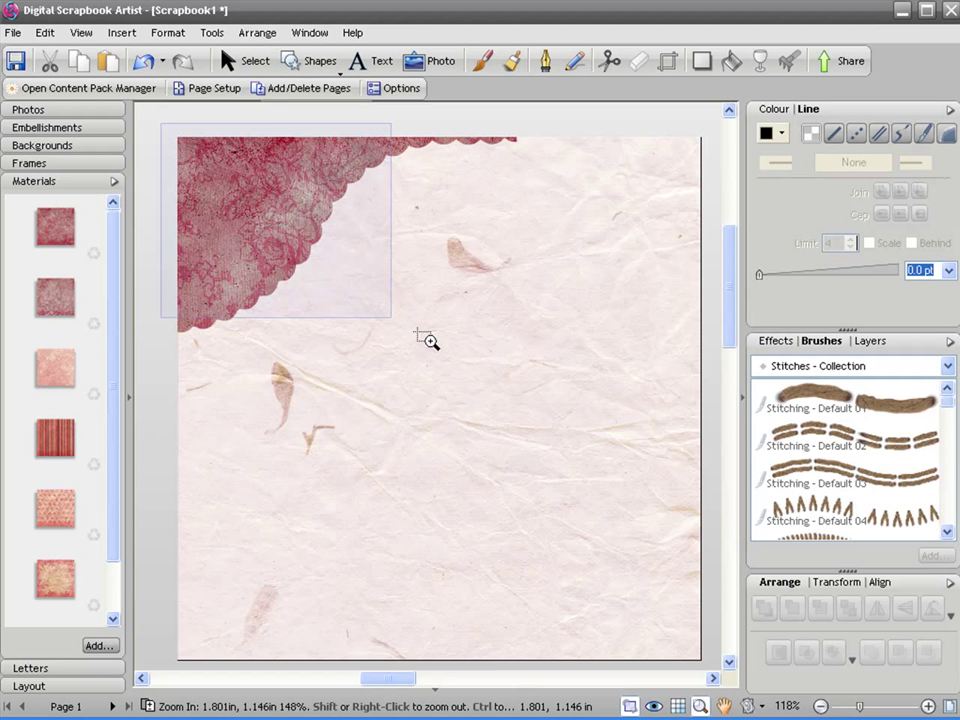
Zoom into the corner, switch scissors to Straight and choose the Petal punch shape
left_click(428, 336)
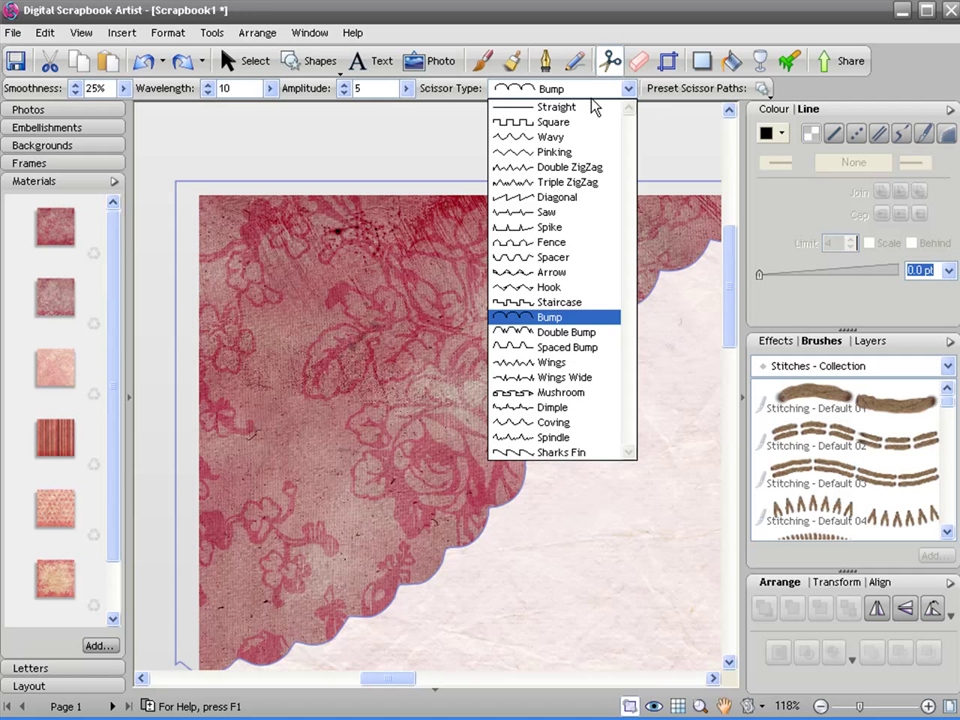
left_click(556, 108)
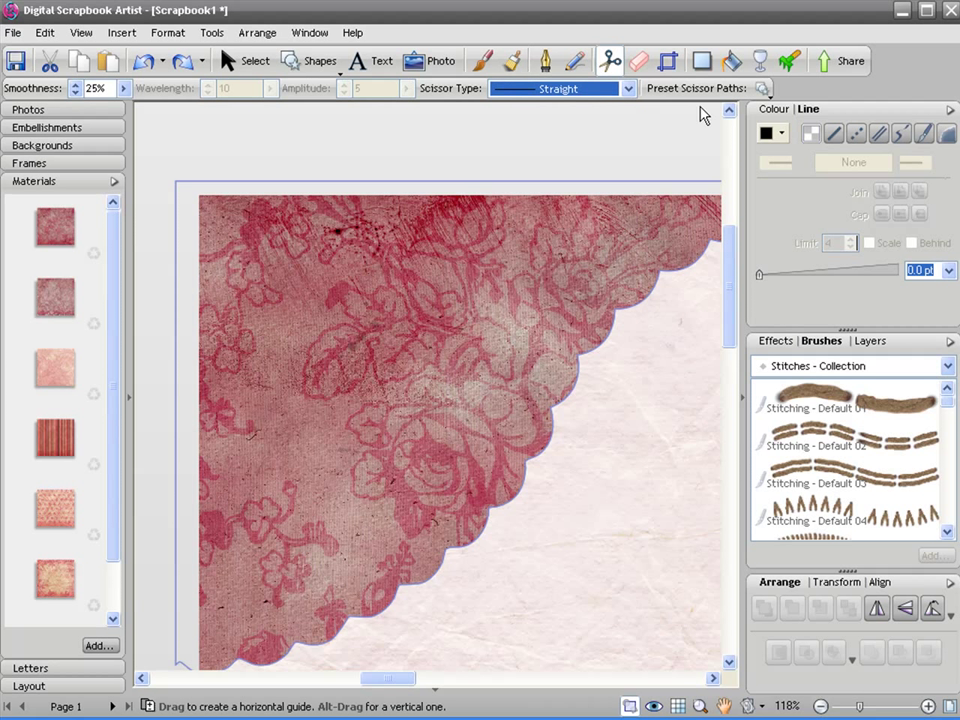
left_click(772, 114)
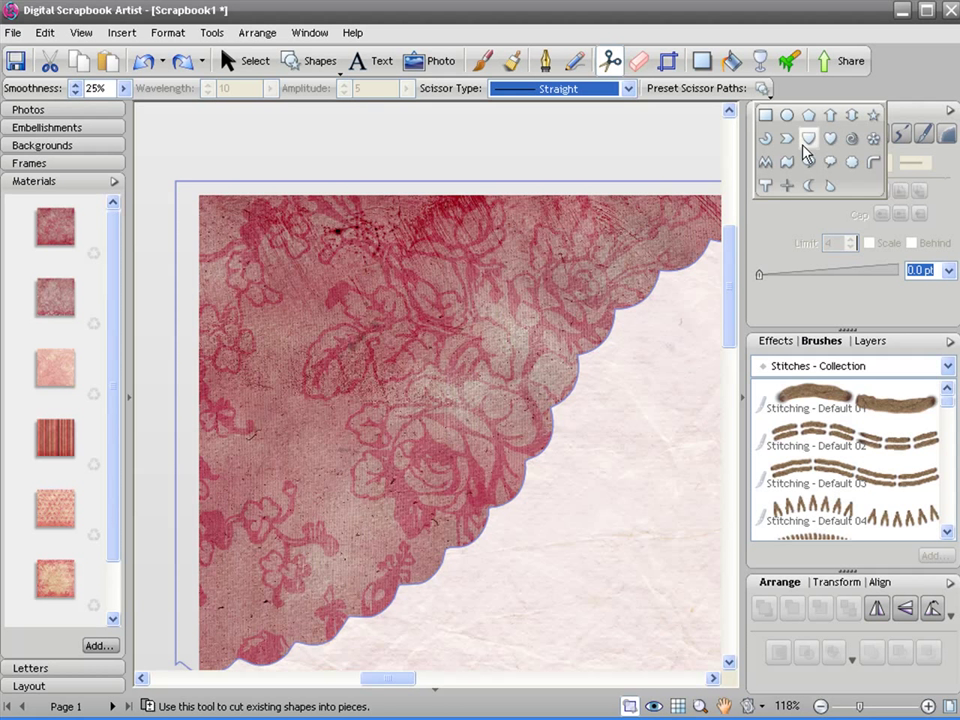
mouse_move(872, 138)
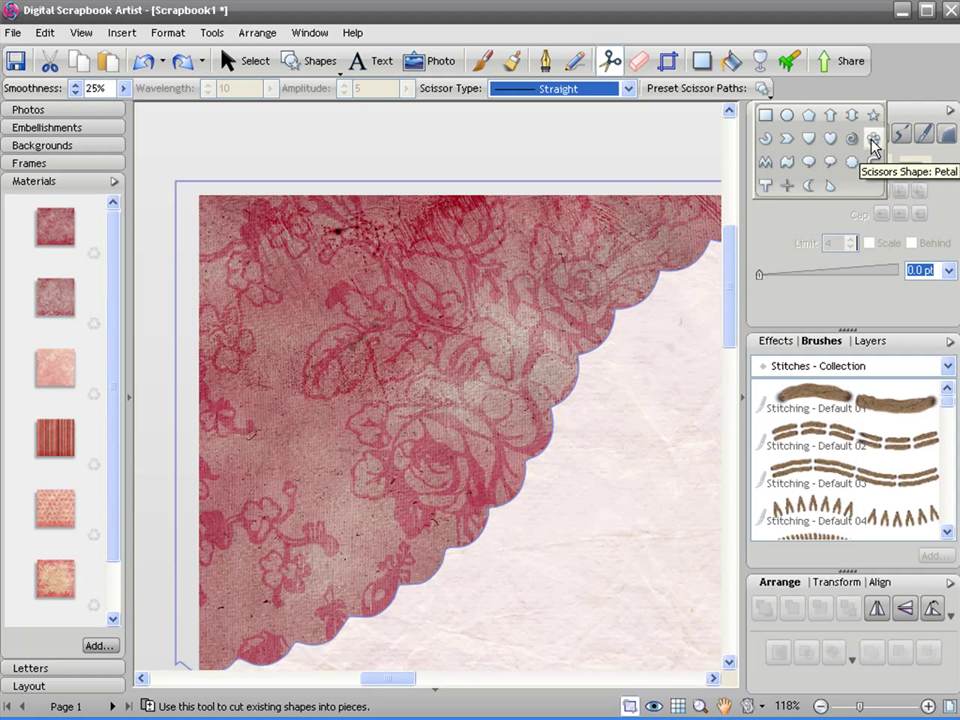
left_click(872, 140)
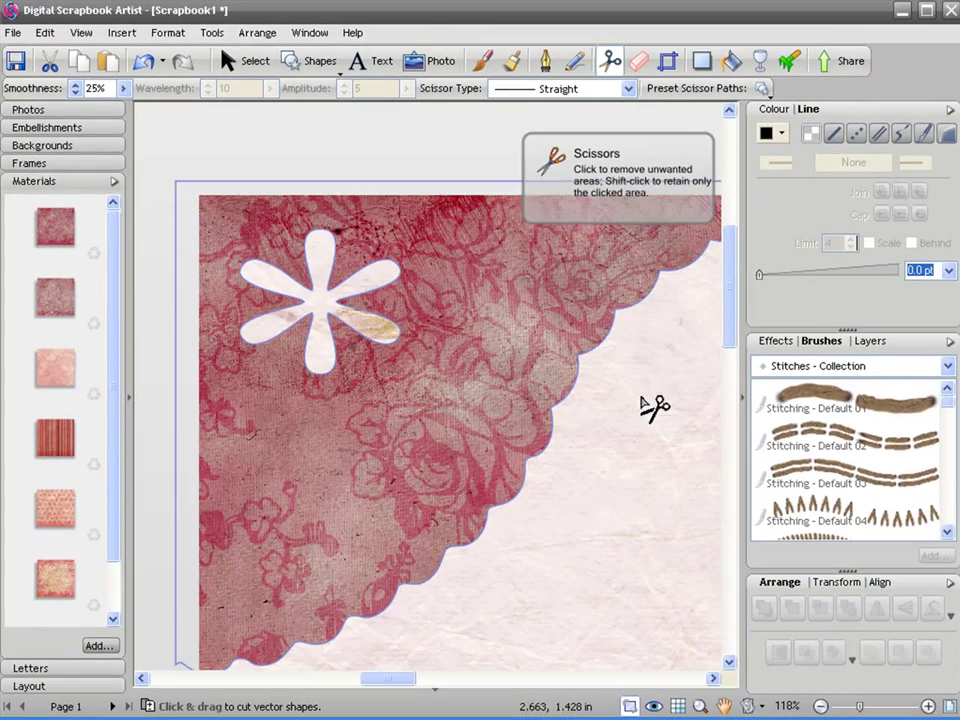
mouse_move(692, 412)
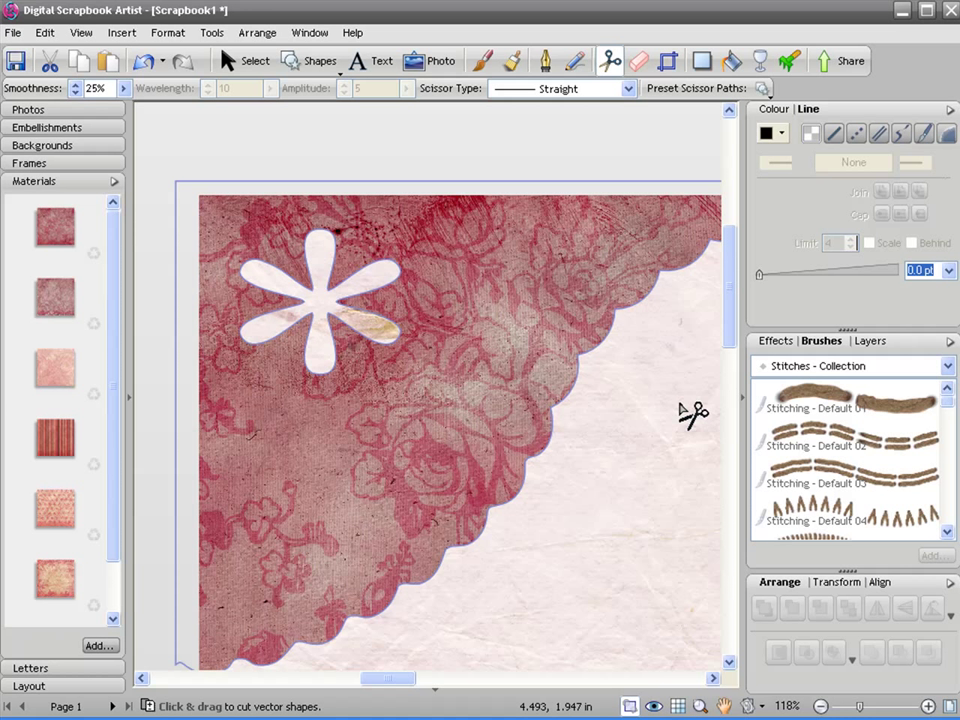
mouse_move(688, 496)
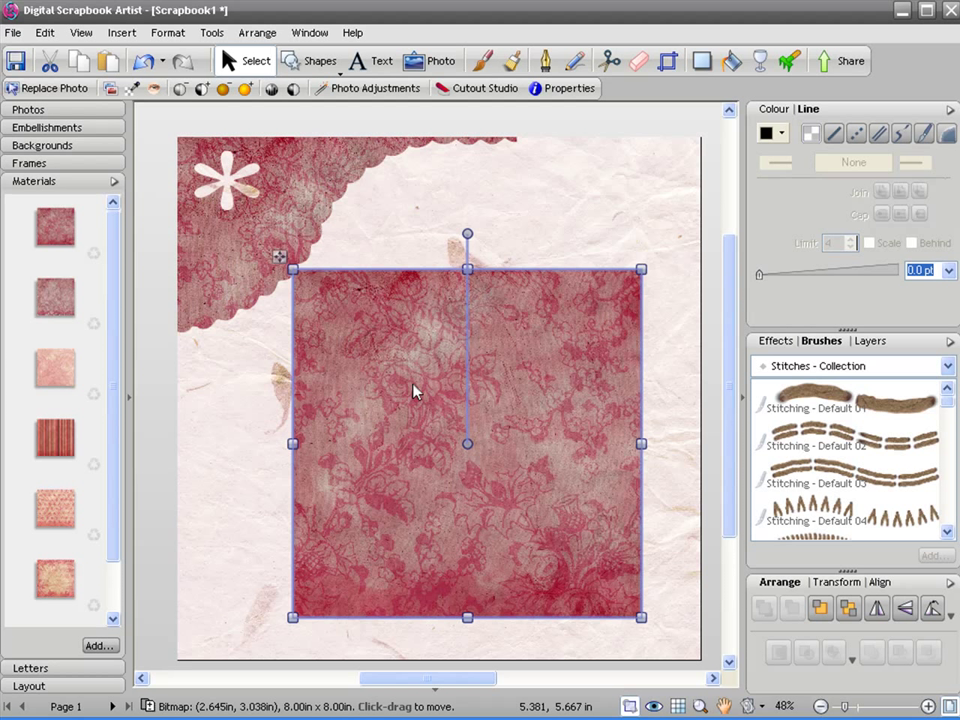
mouse_move(76, 172)
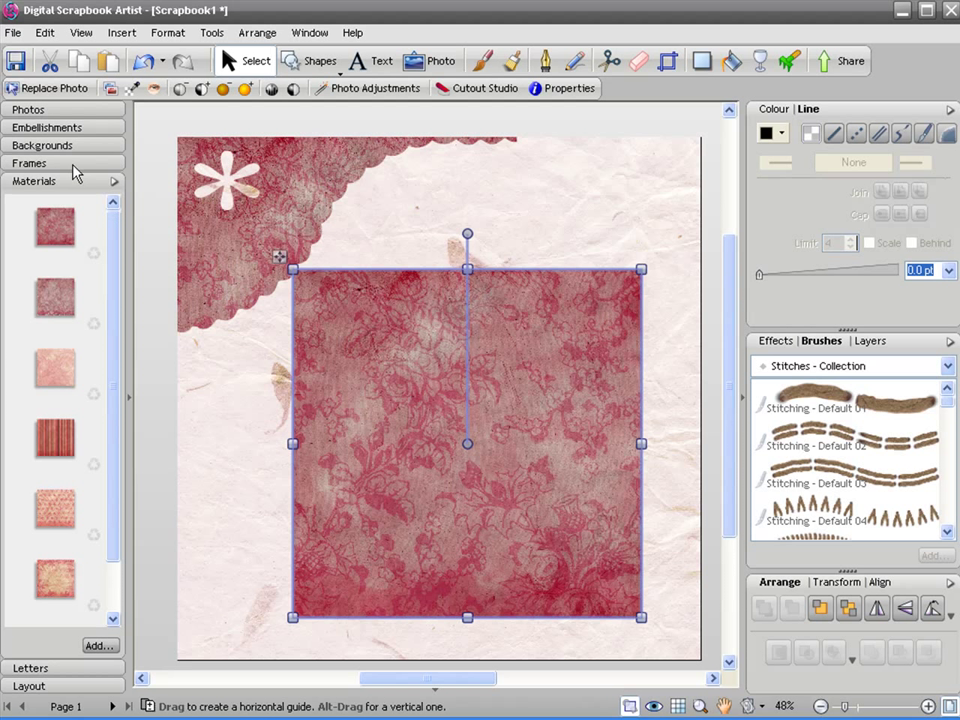
Place a butterfly embellishment over a pink floral square and Join > Intersect them into a paper butterfly
left_click(46, 128)
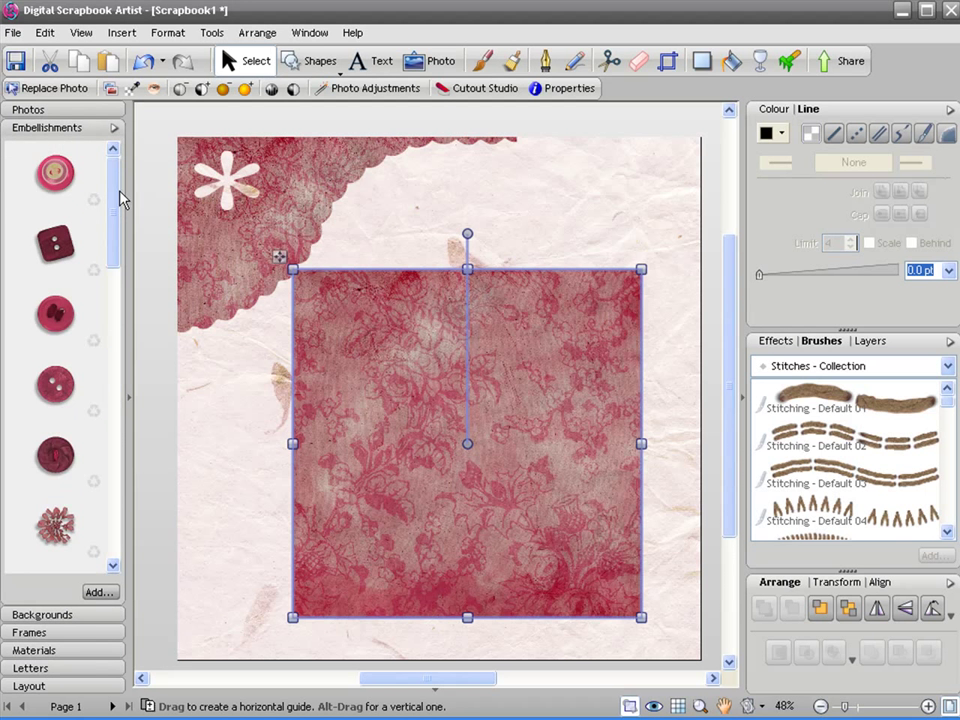
scroll("down", 3)
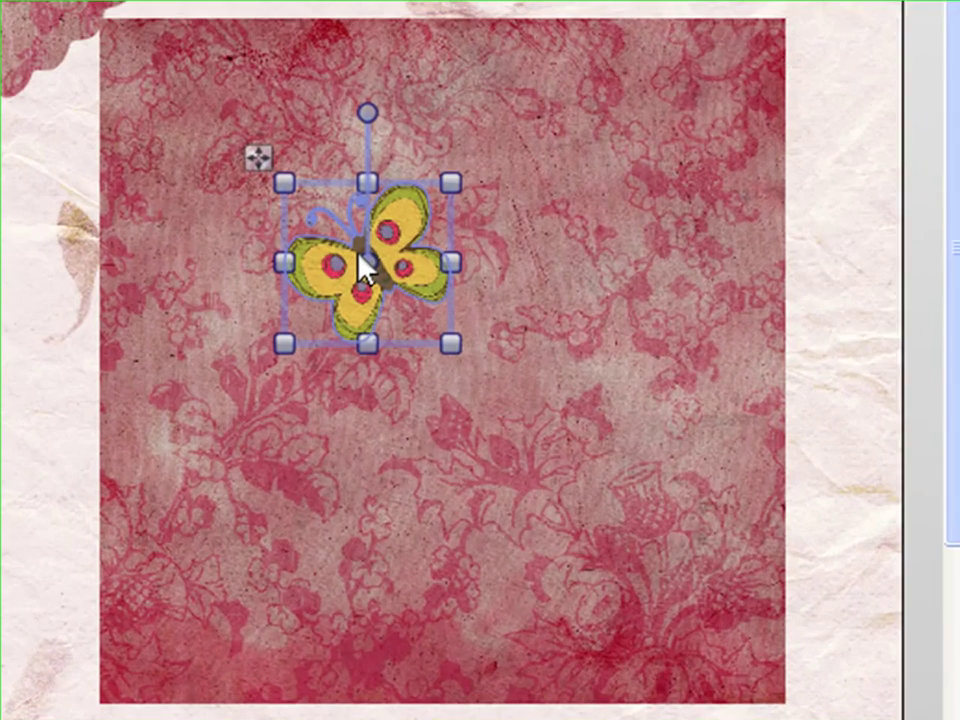
left_click_drag(452, 344, 608, 530)
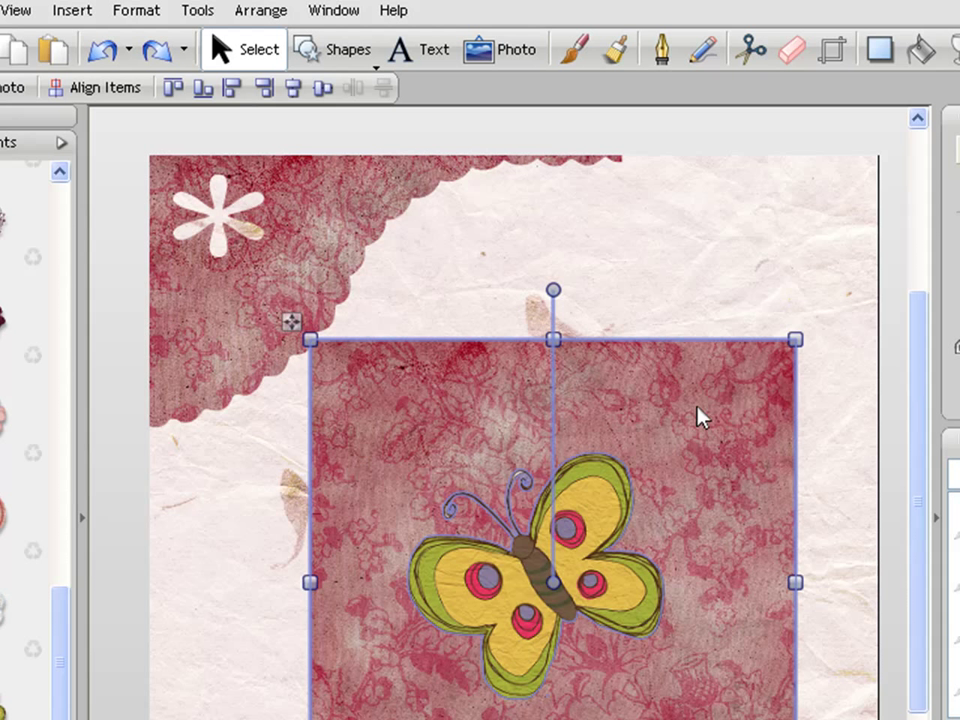
mouse_move(262, 12)
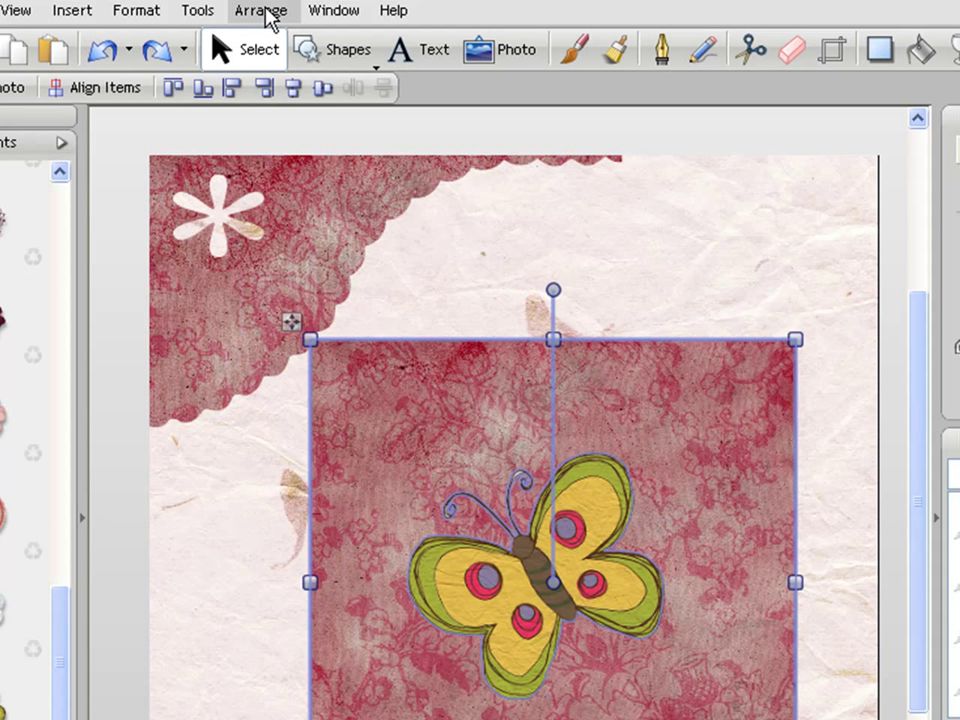
left_click(262, 12)
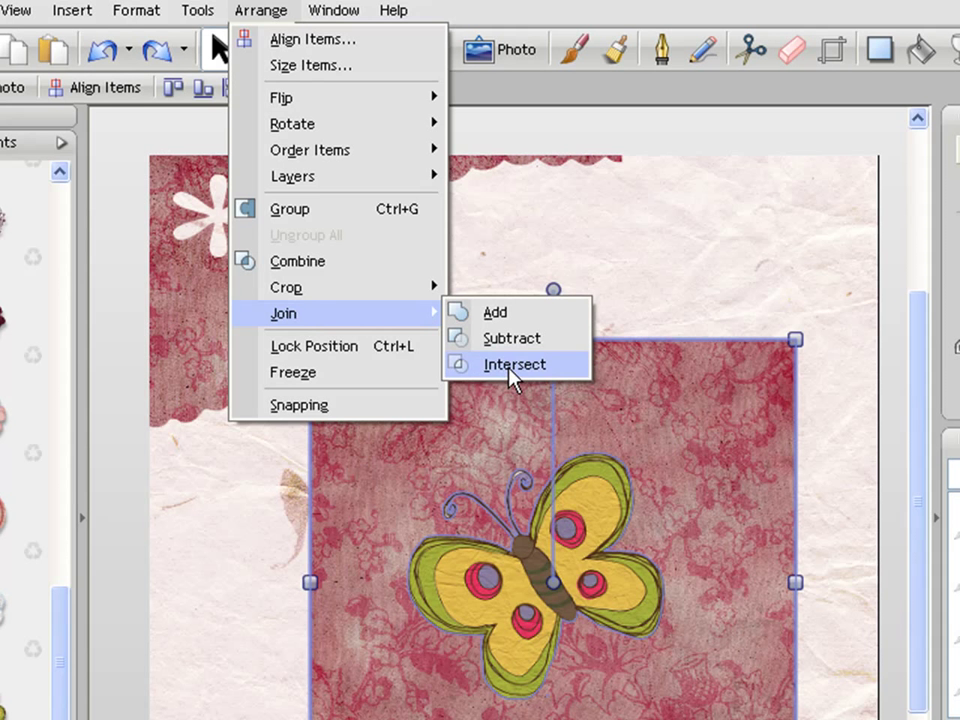
left_click(516, 364)
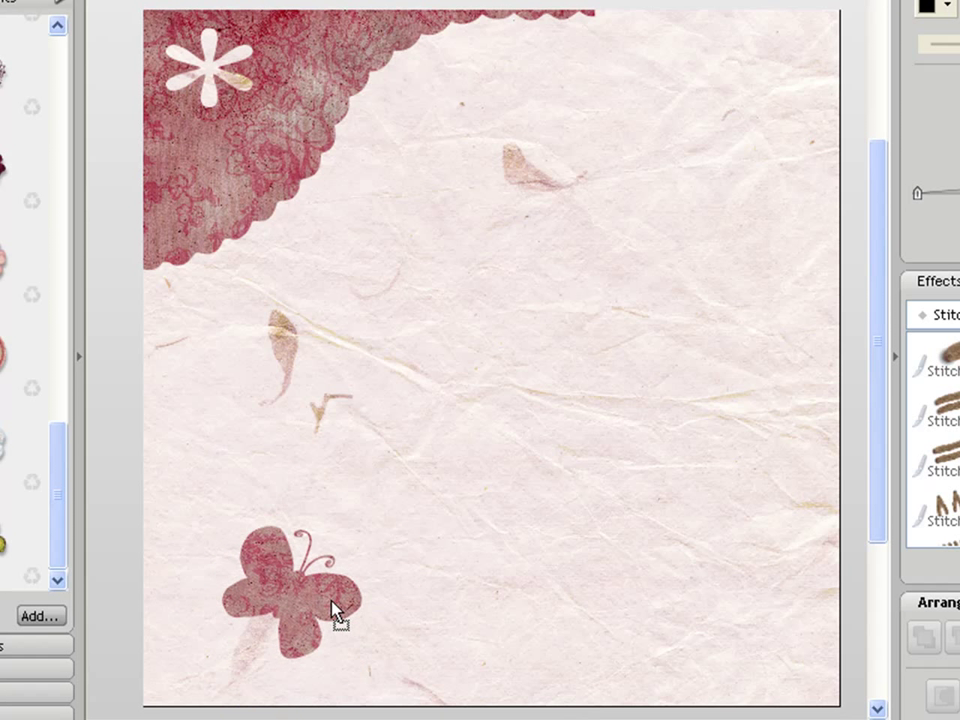
Position a small butterfly over the scalloped corner and Join > Subtract it to punch the hole
left_click(290, 600)
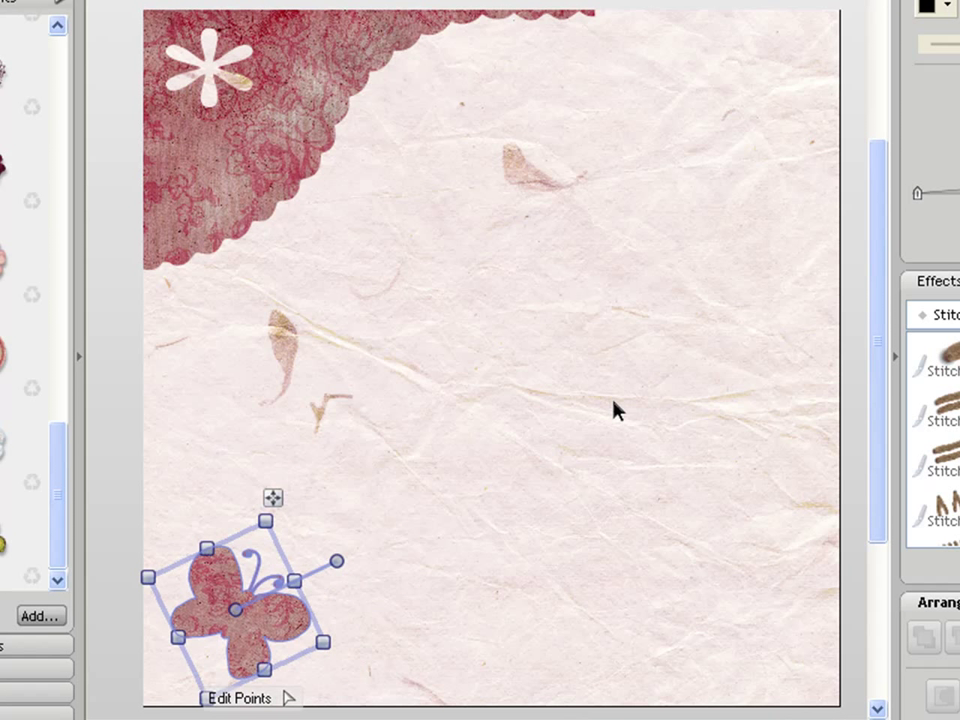
left_click(616, 410)
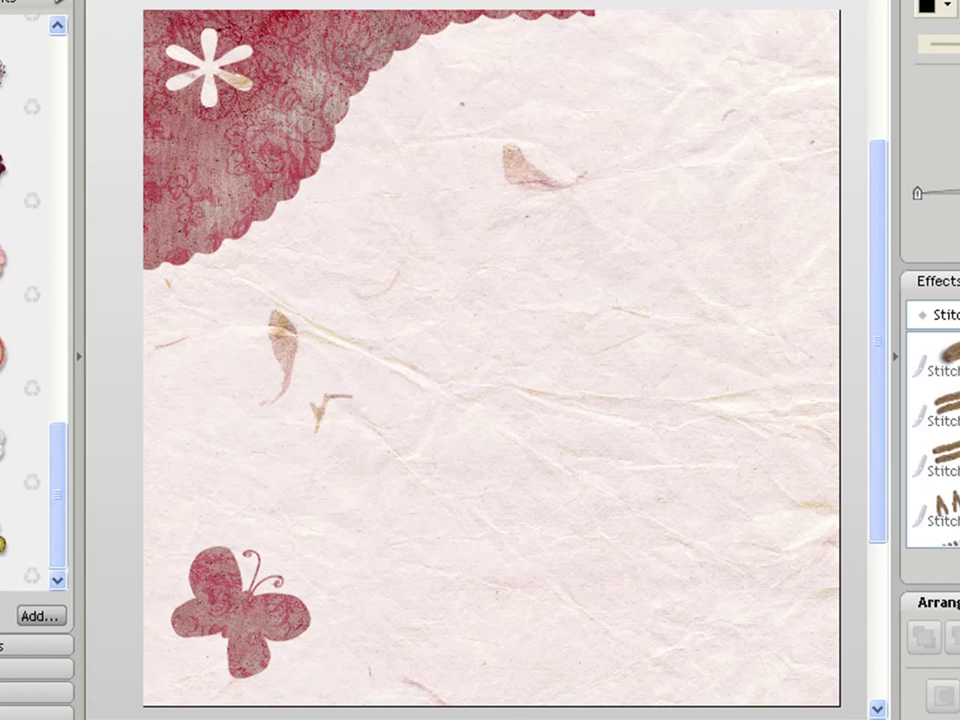
mouse_move(118, 8)
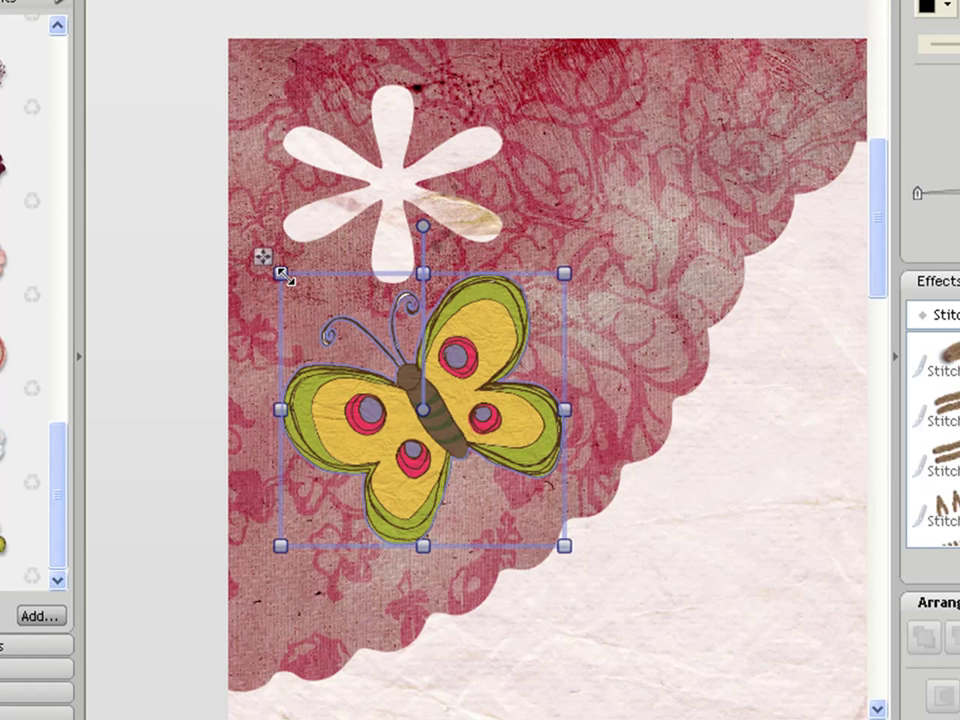
mouse_move(284, 272)
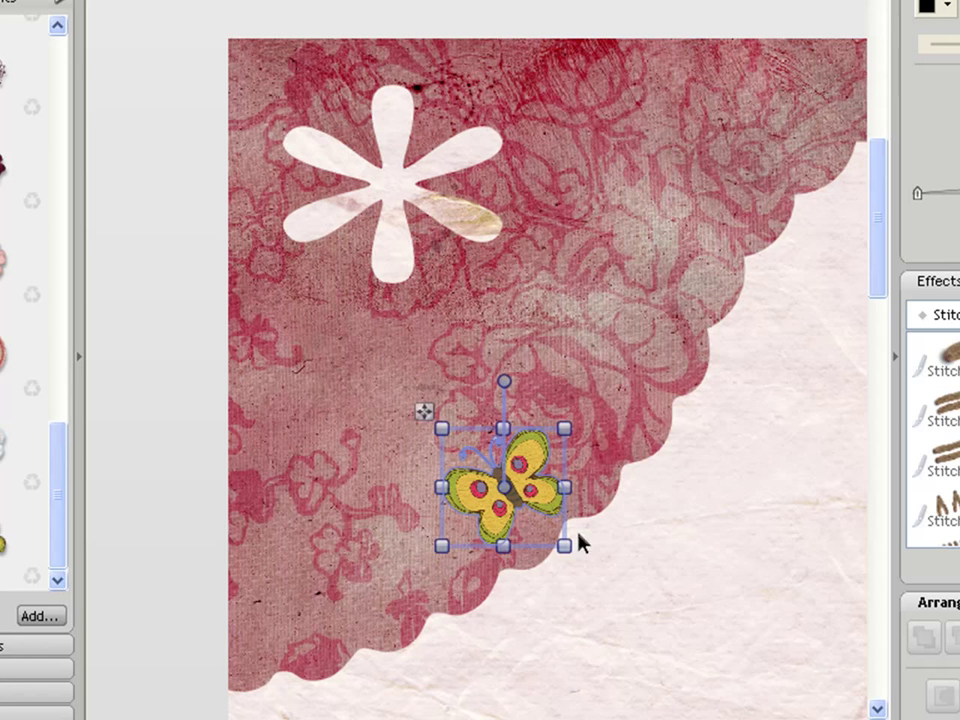
left_click_drag(504, 486, 316, 402)
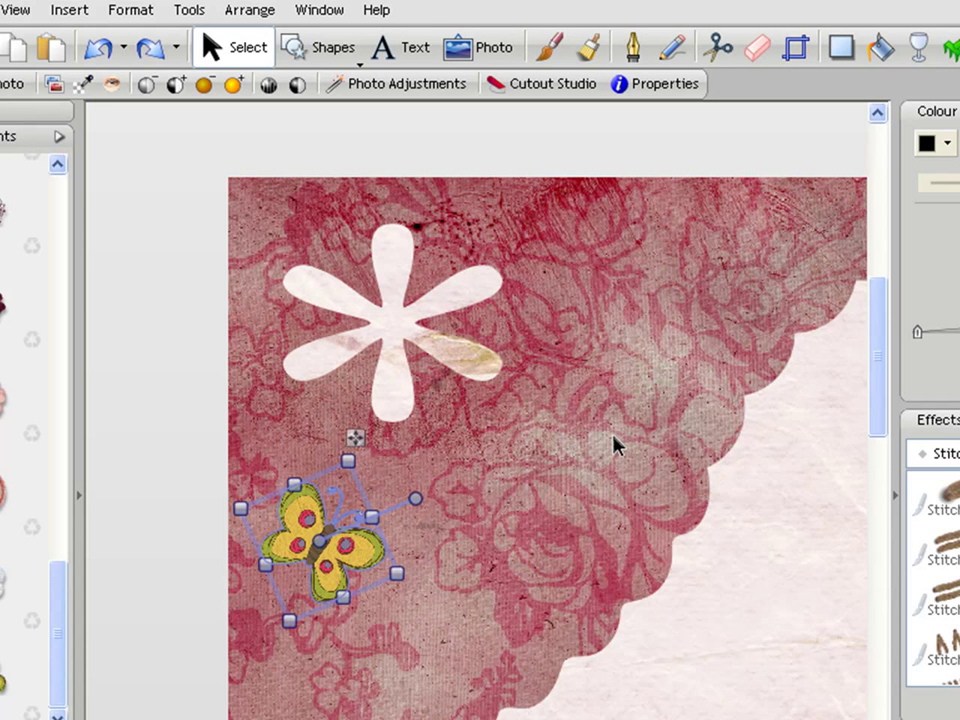
mouse_move(576, 458)
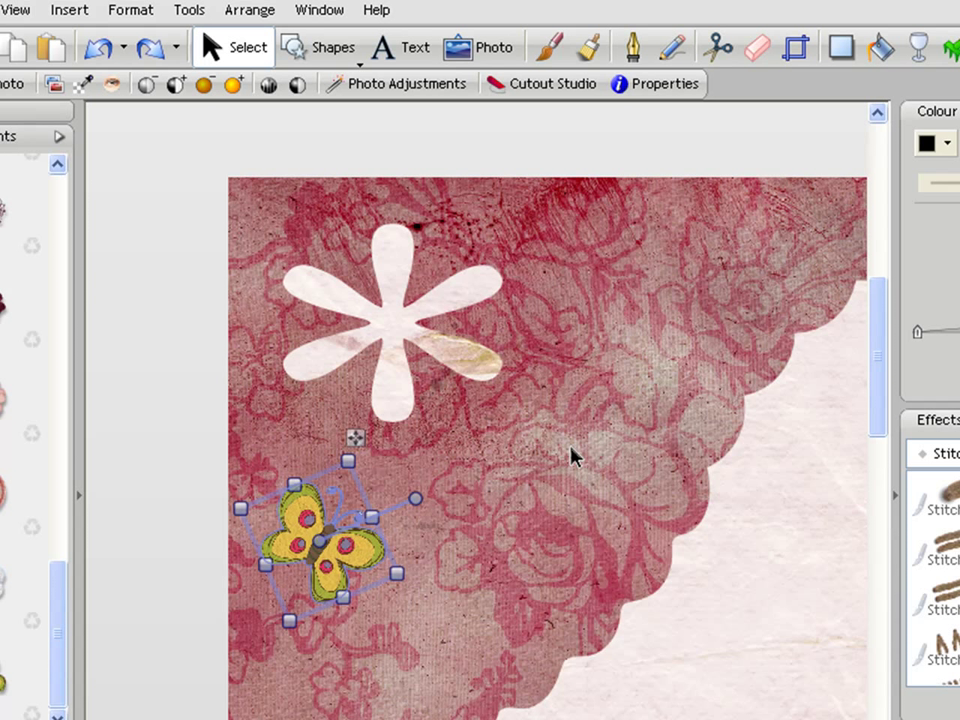
left_click(250, 10)
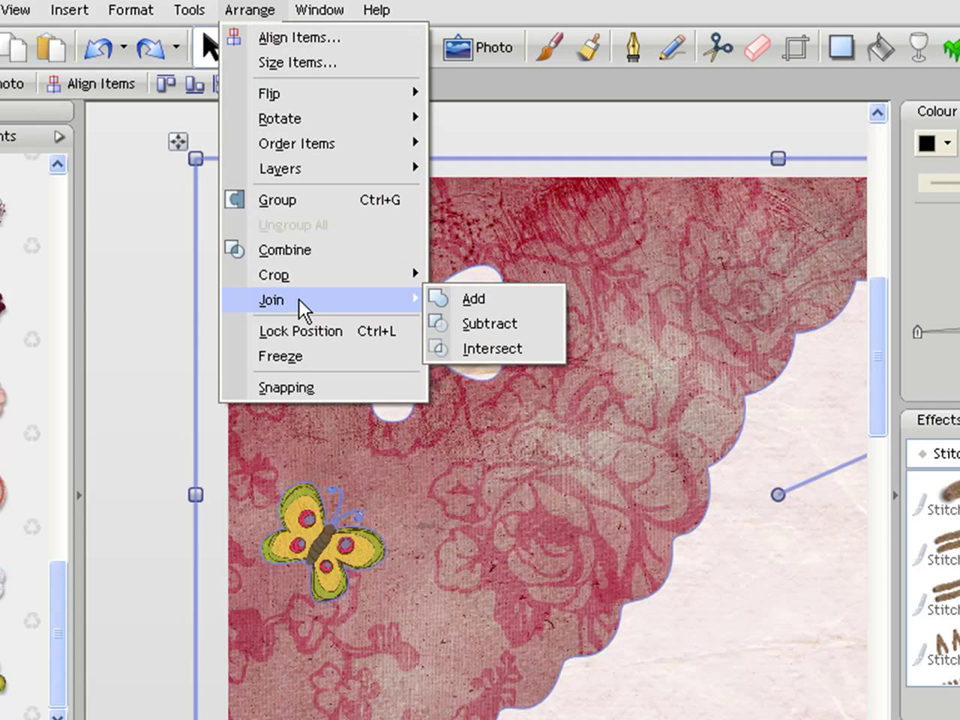
mouse_move(490, 324)
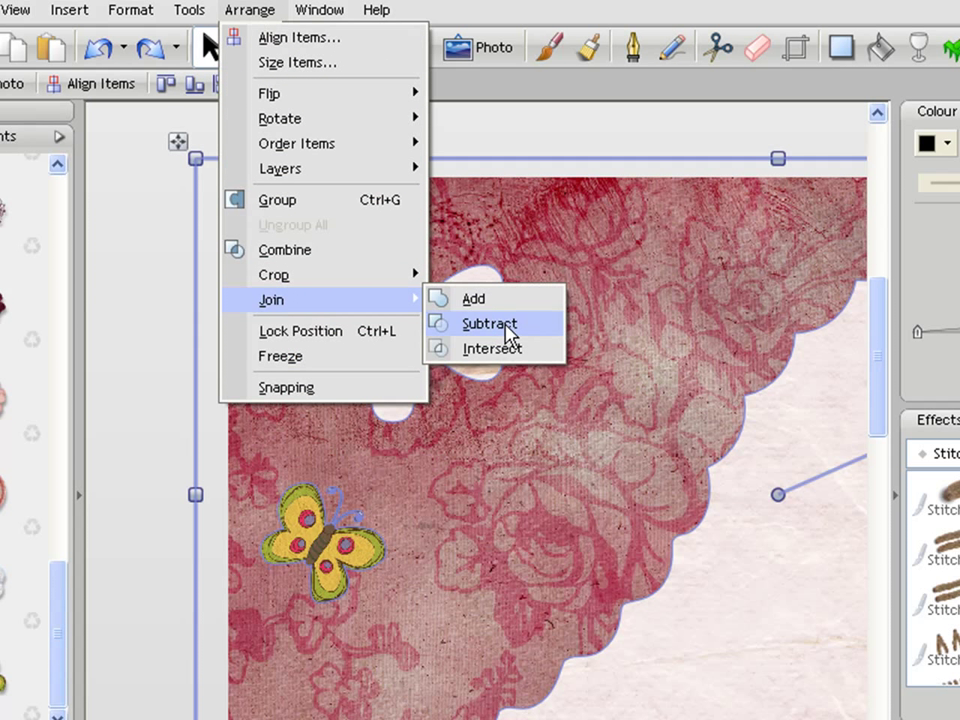
left_click(488, 324)
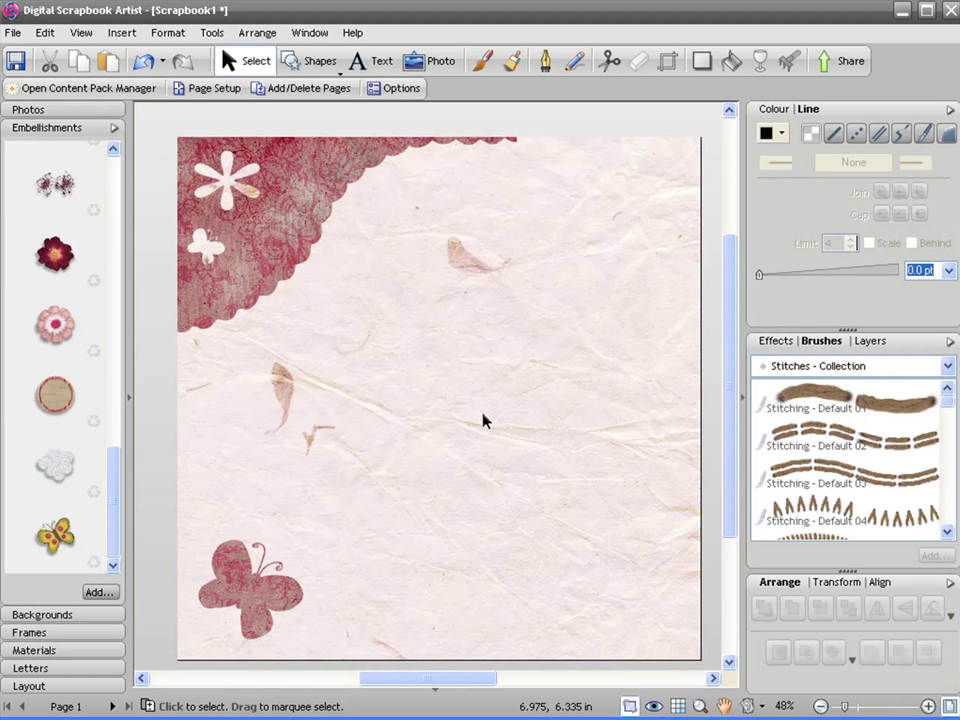
Enlarge a cloud shape over the child photo and crop the photo to it via Arrange > Crop
left_click(28, 108)
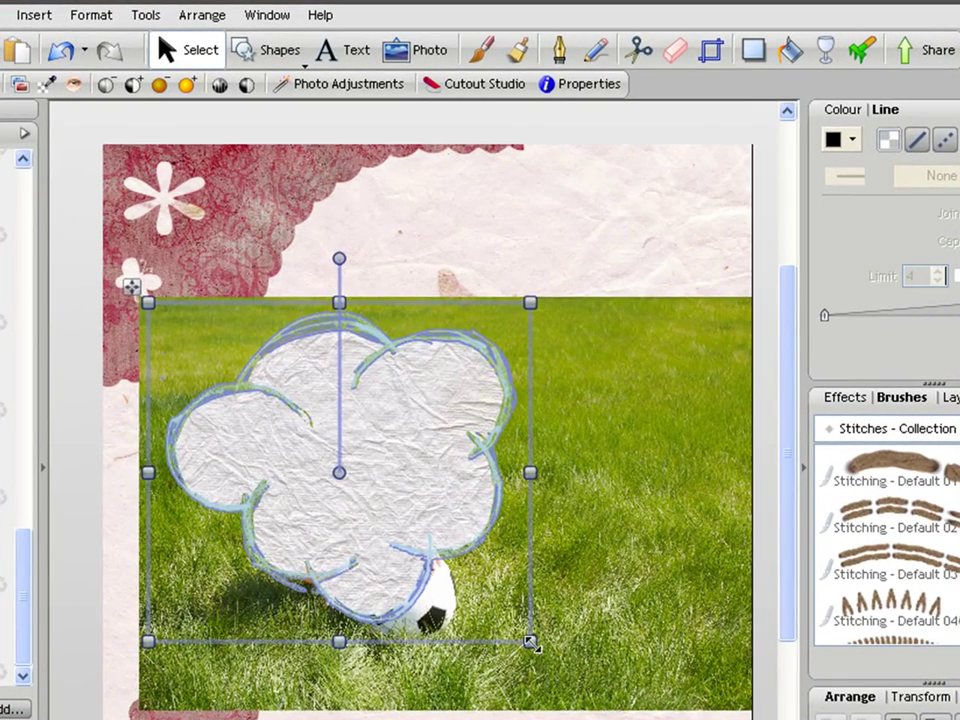
left_click_drag(530, 642, 618, 704)
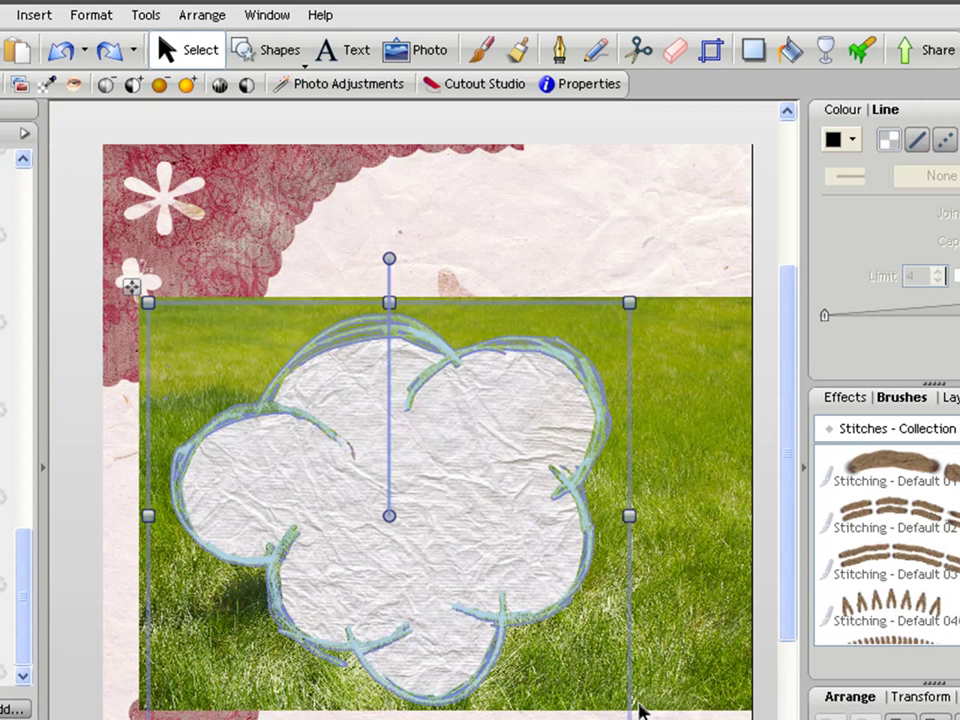
mouse_move(728, 400)
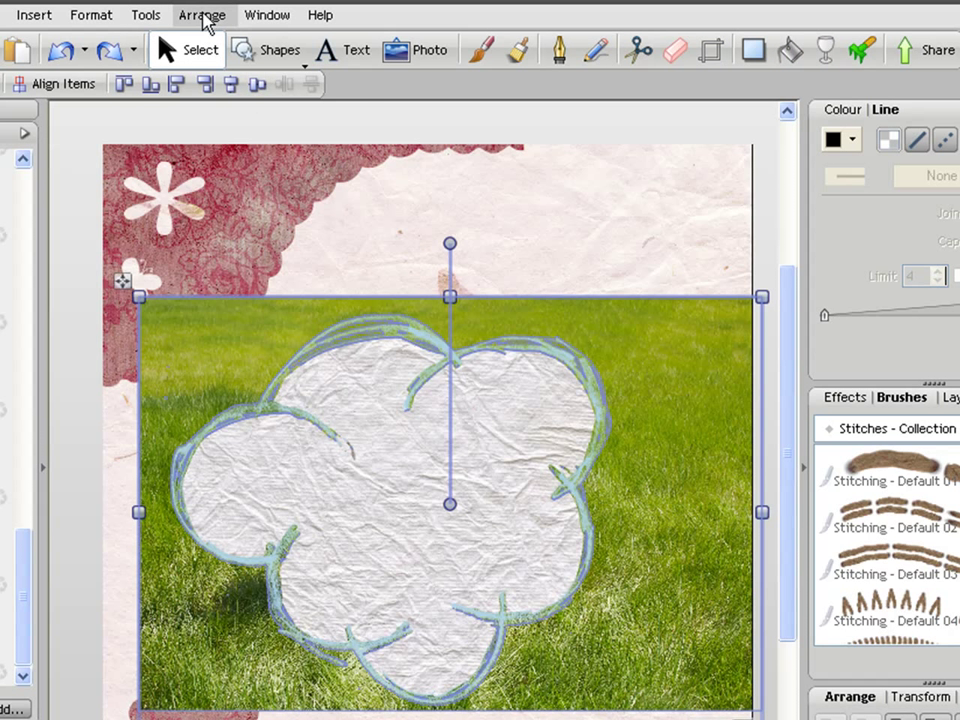
left_click(202, 14)
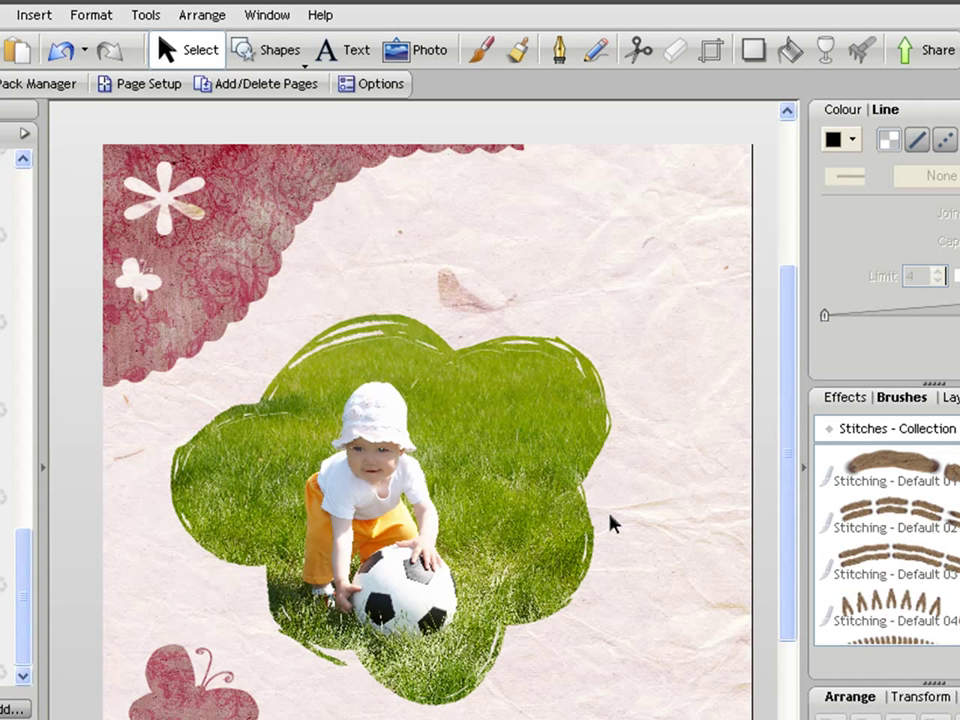
mouse_move(496, 544)
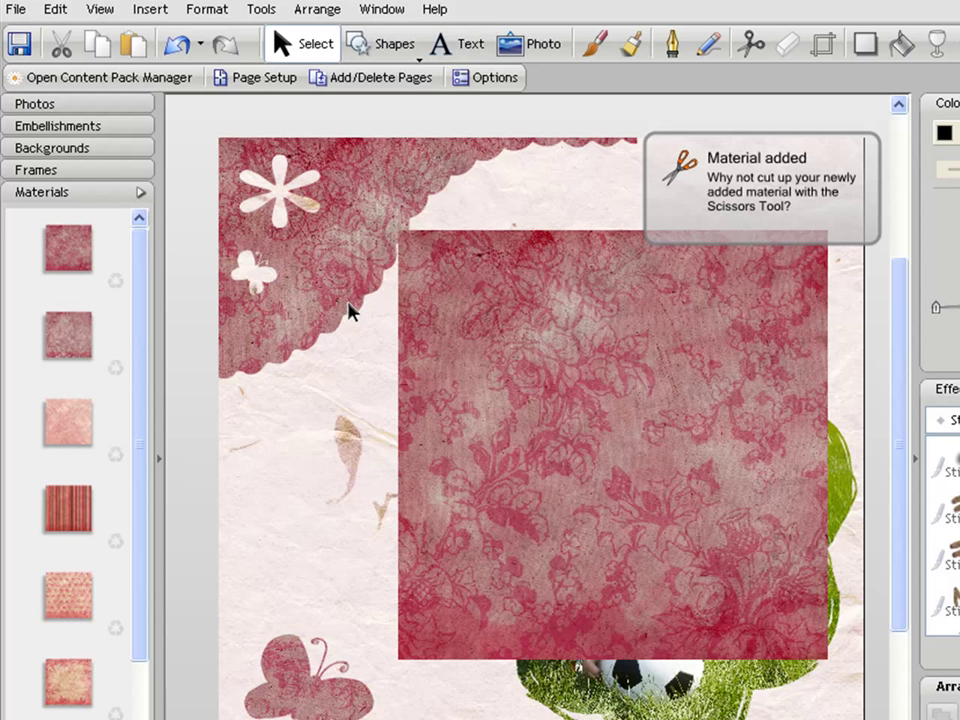
Create a text frame over the lace material reading 'DSA'
left_click(456, 44)
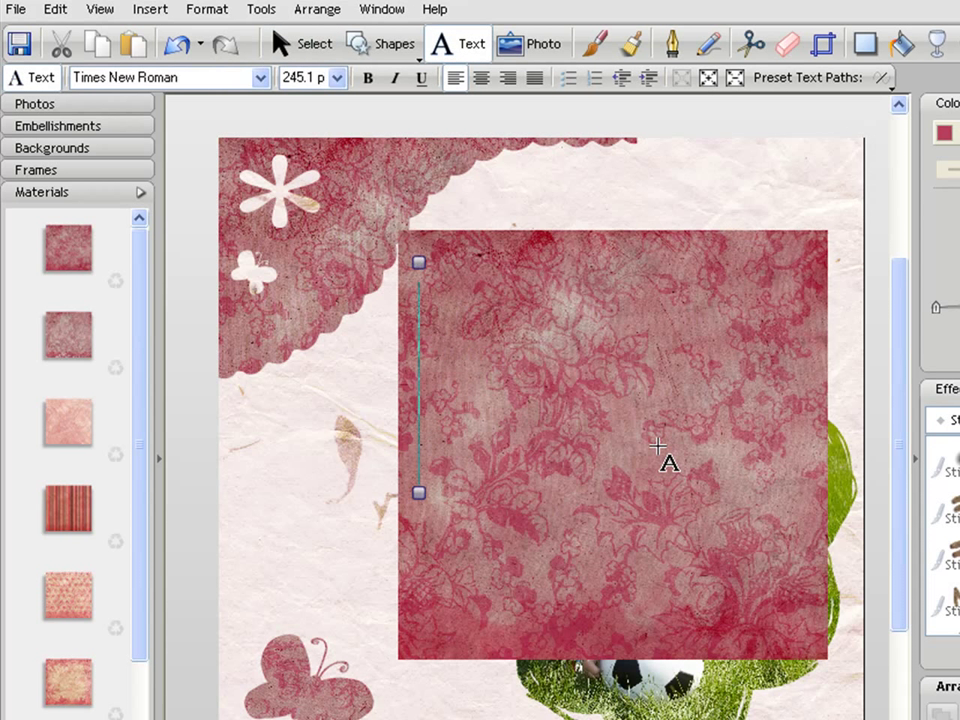
type("DSA")
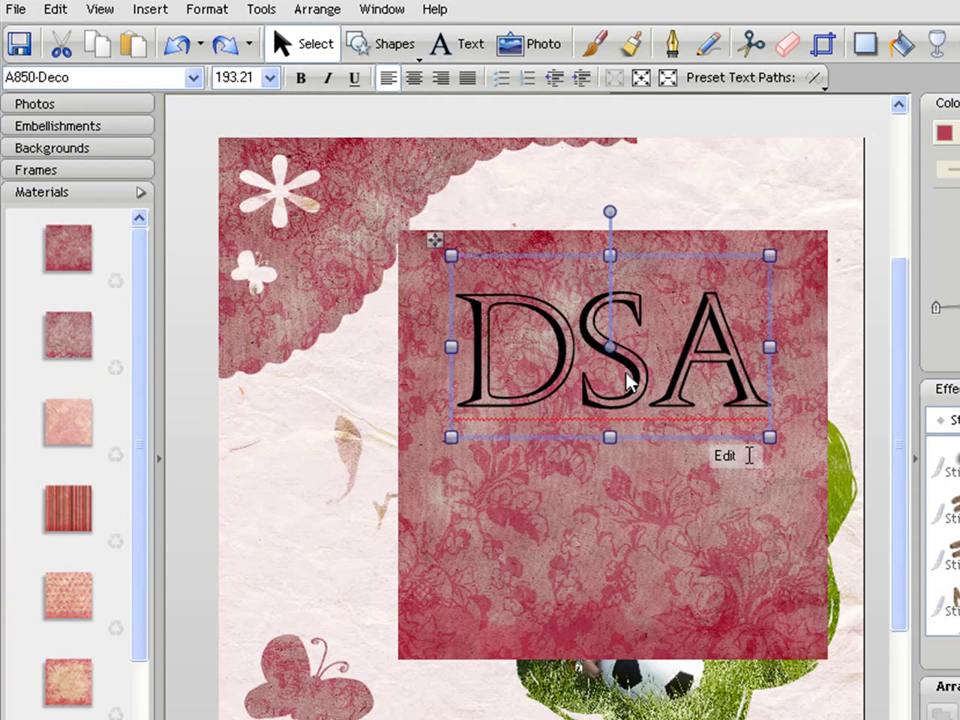
mouse_move(678, 536)
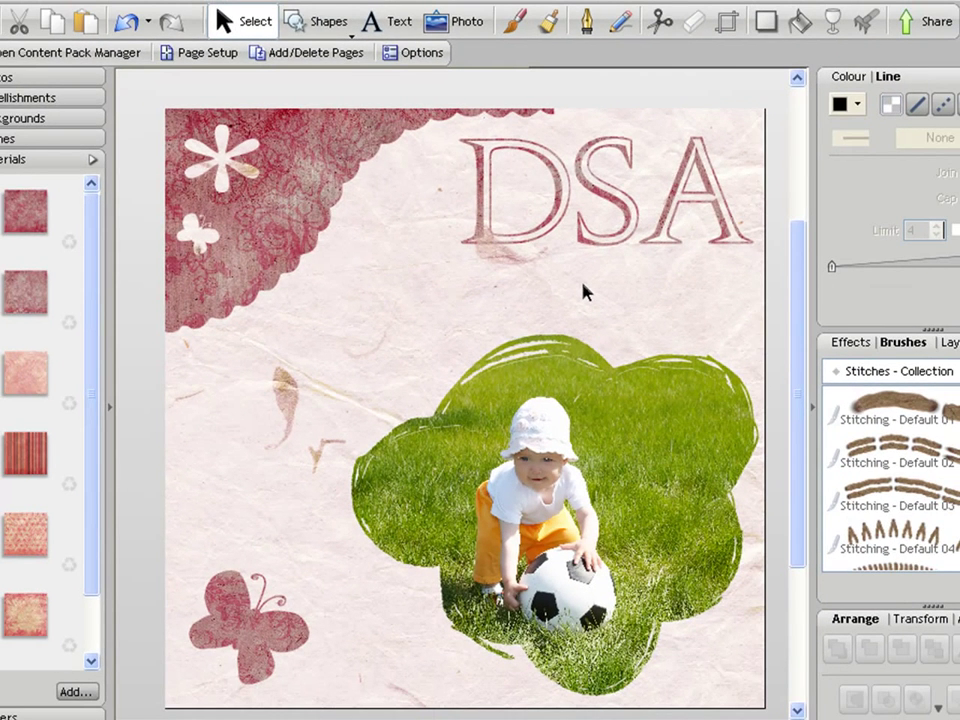
left_click(550, 500)
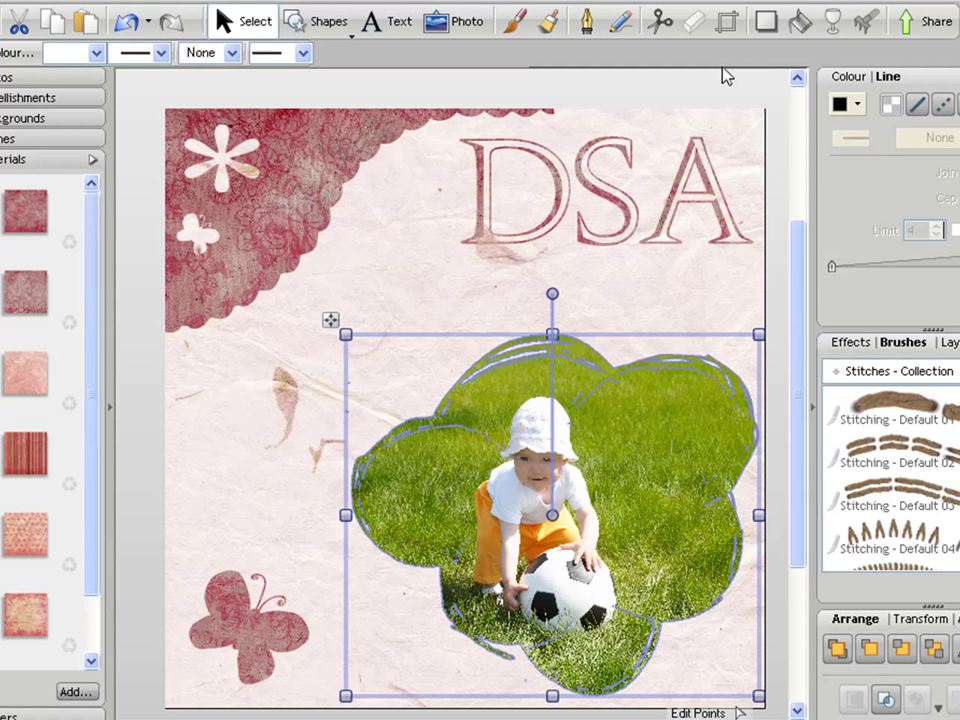